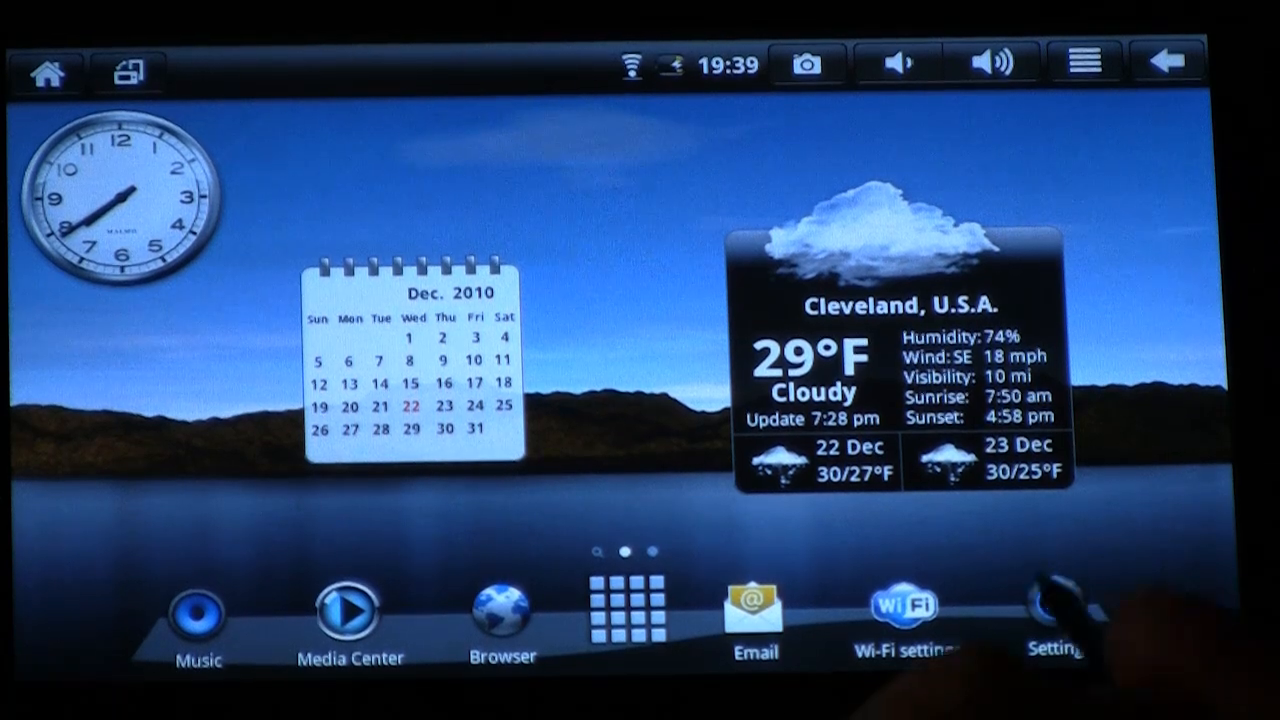
Launch the Settings app from the home screen dock
{"action": "left_click", "coordinate": [1056, 610]}
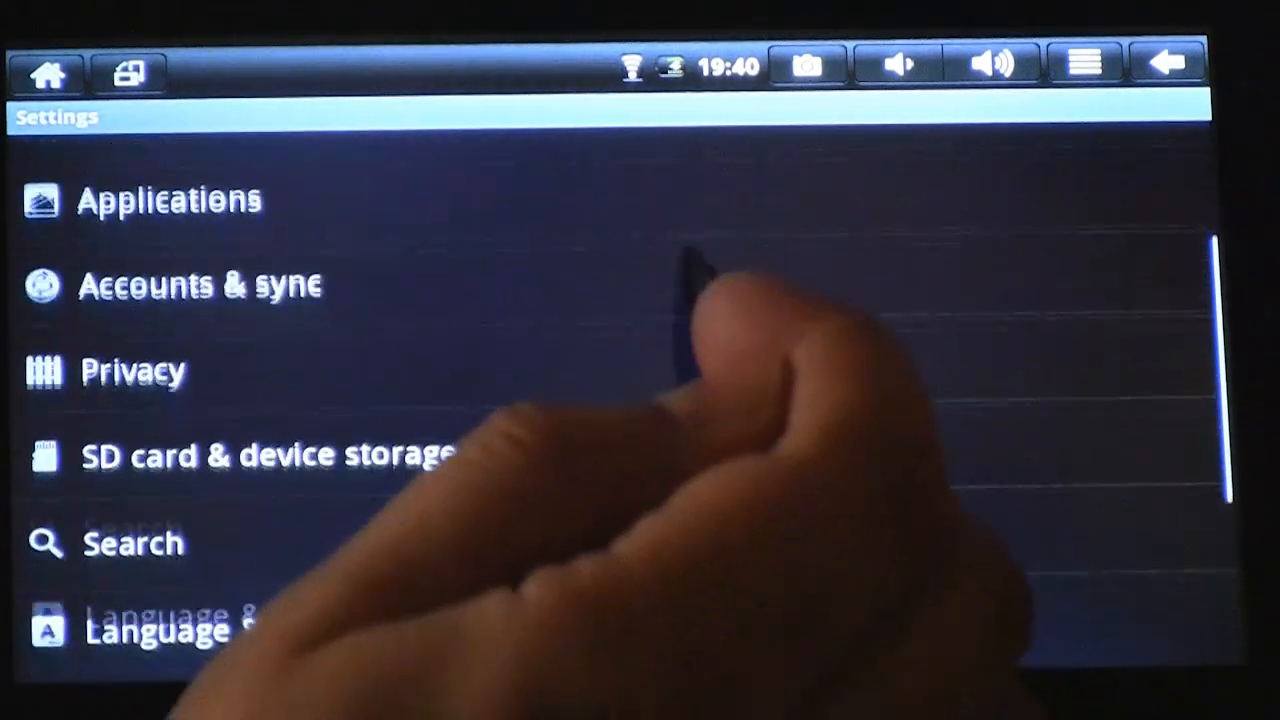
{"action": "scroll", "scroll_direction": "down", "scroll_amount": 3}
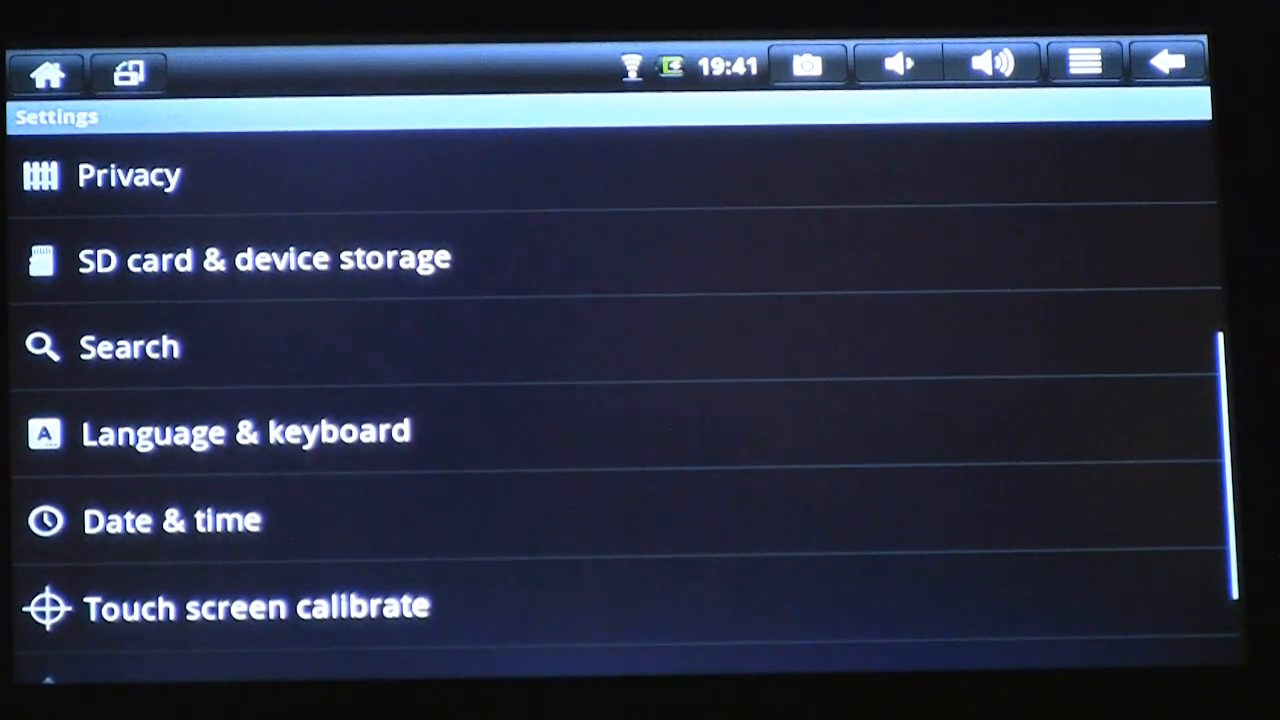
{"action": "scroll", "scroll_direction": "down", "scroll_amount": 3}
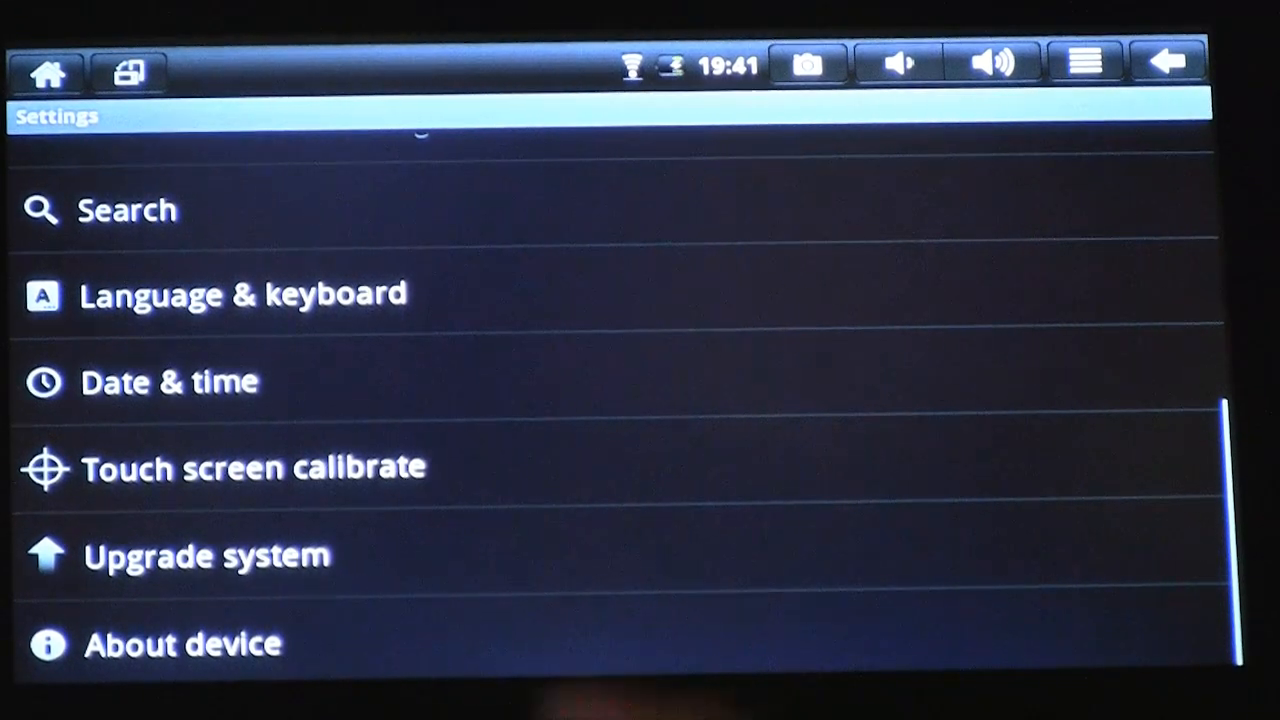
Run 'Check updating' in the Upgrade system dialog to look for a software update
{"action": "left_click", "coordinate": [208, 556]}
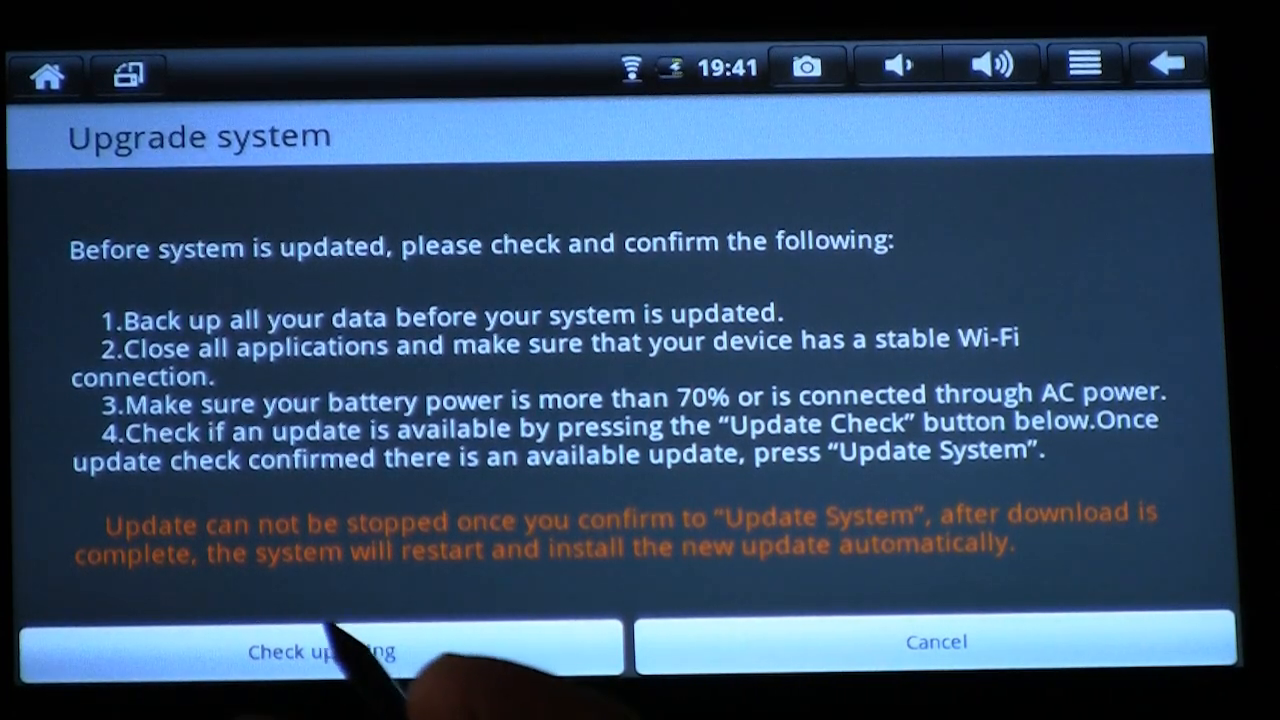
{"action": "left_click", "coordinate": [320, 650]}
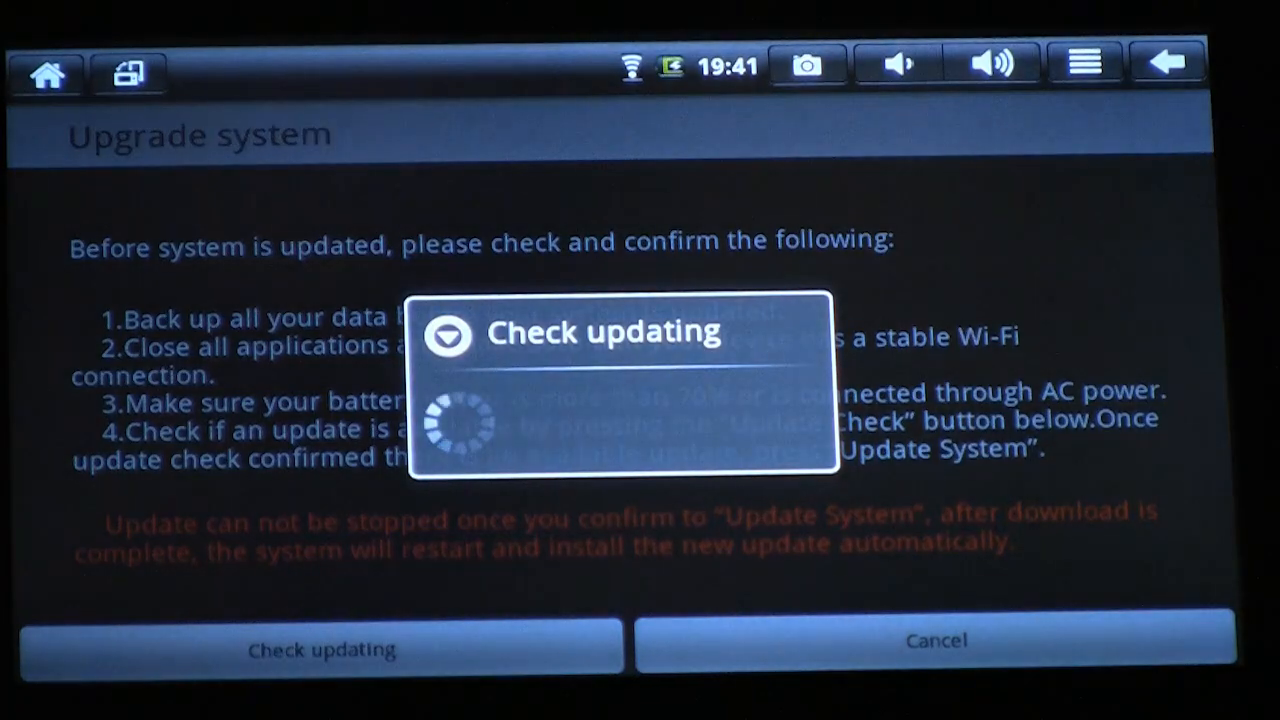